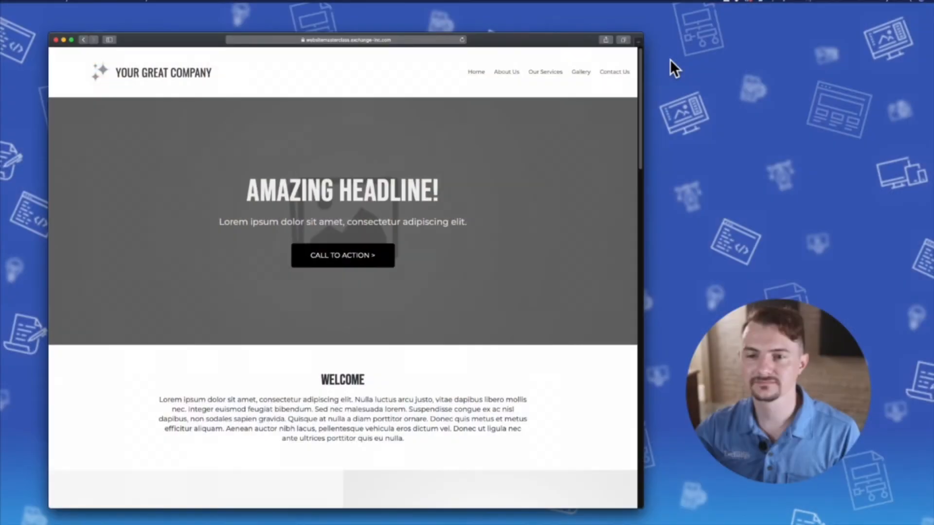
mouse_move(503, 50)
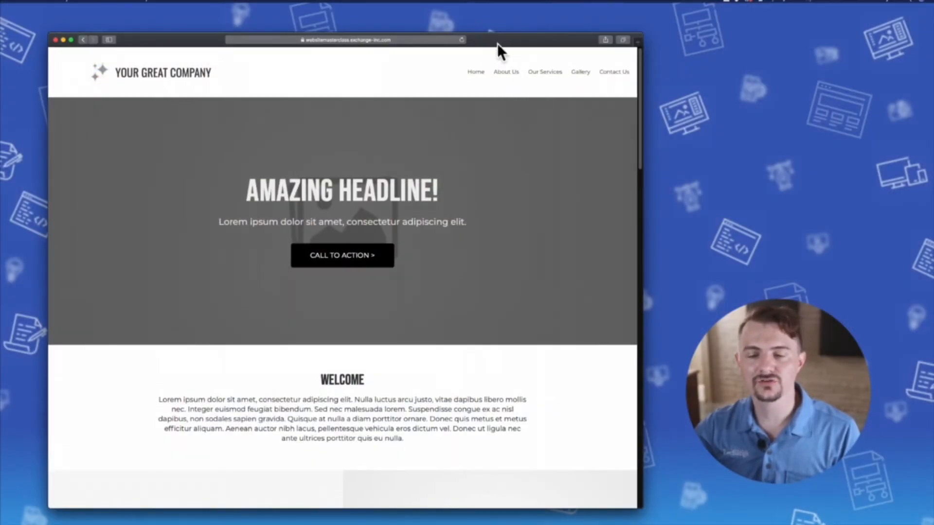
mouse_move(499, 140)
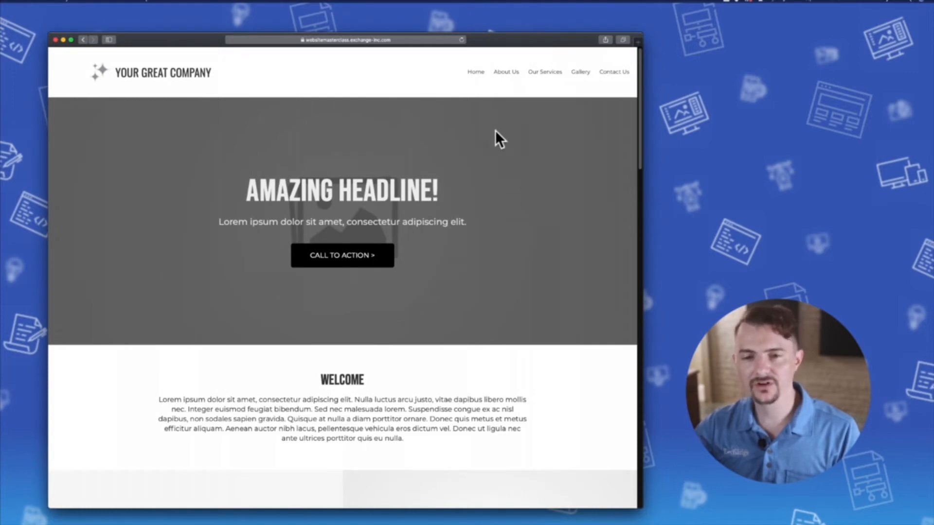
mouse_move(544, 71)
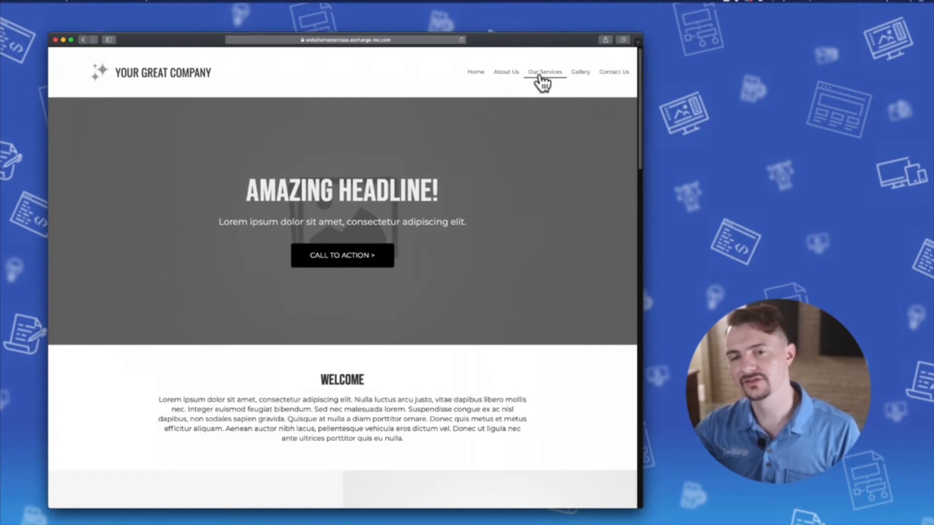
mouse_move(507, 77)
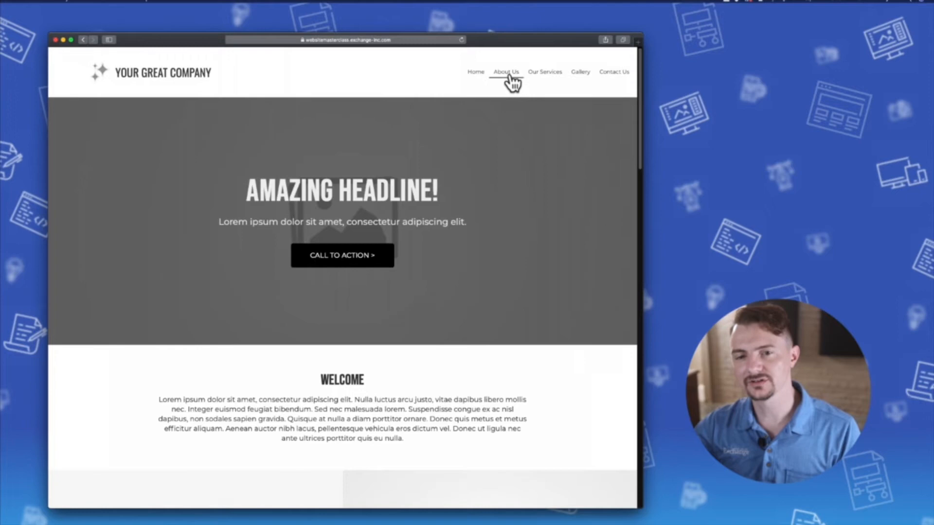
mouse_move(514, 197)
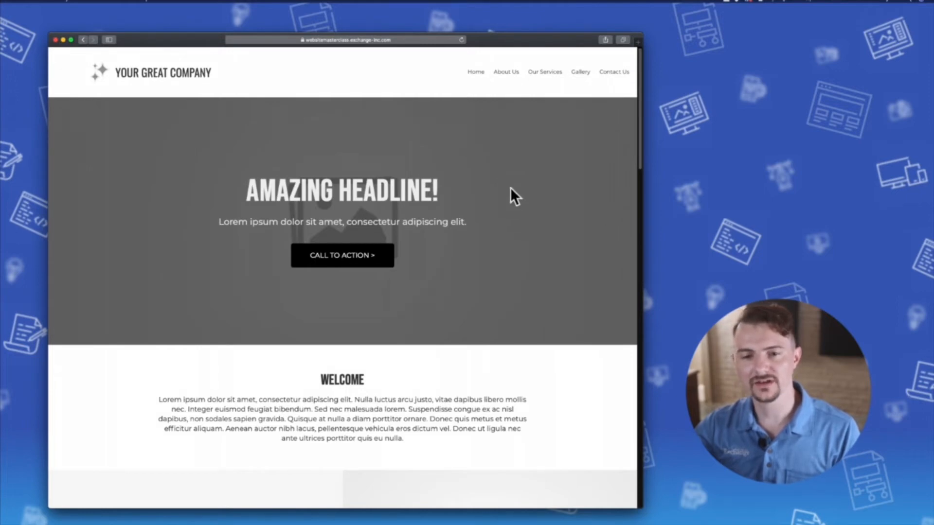
mouse_move(490, 313)
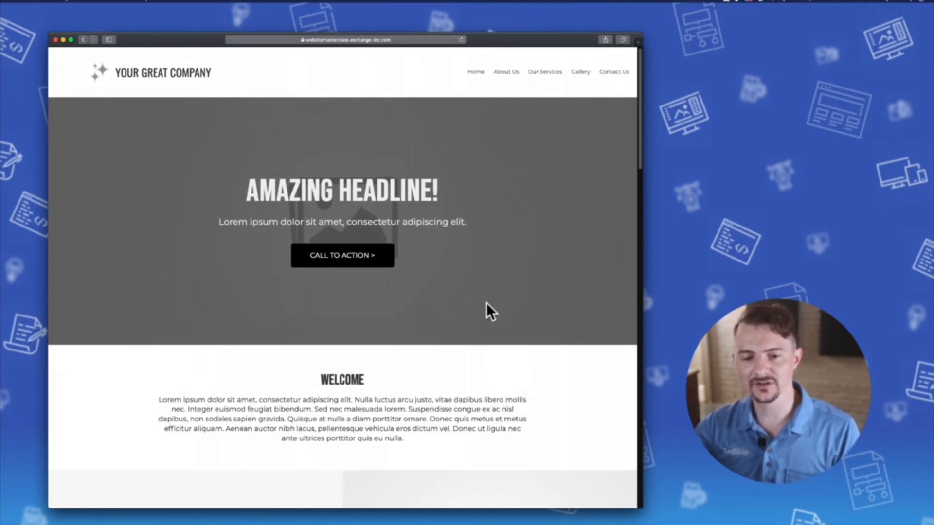
Scroll past the reviews to the footer and open the site's Login page
scroll("down", 3)
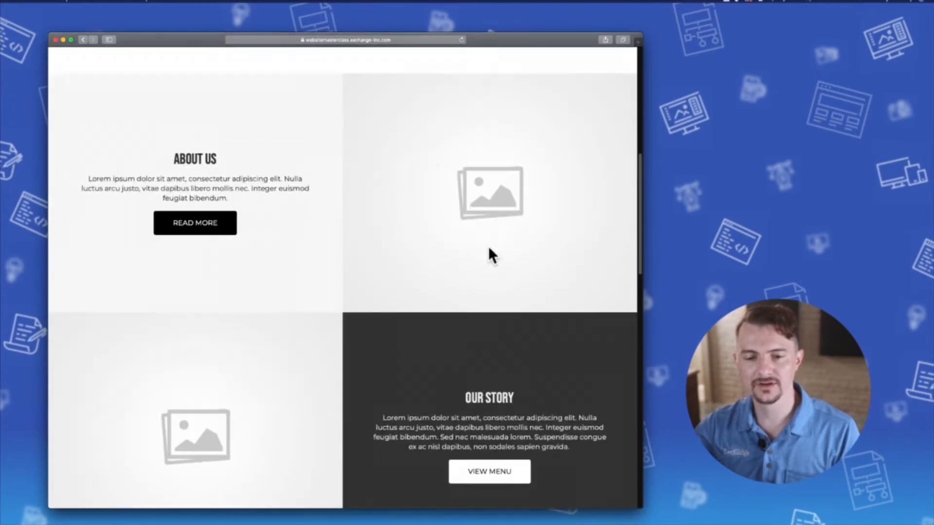
scroll("down", 3)
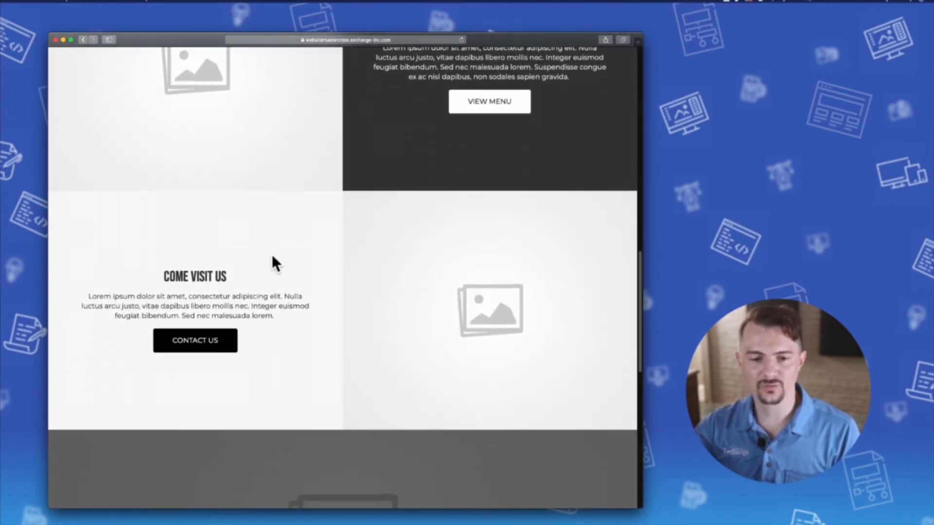
scroll("down", 3)
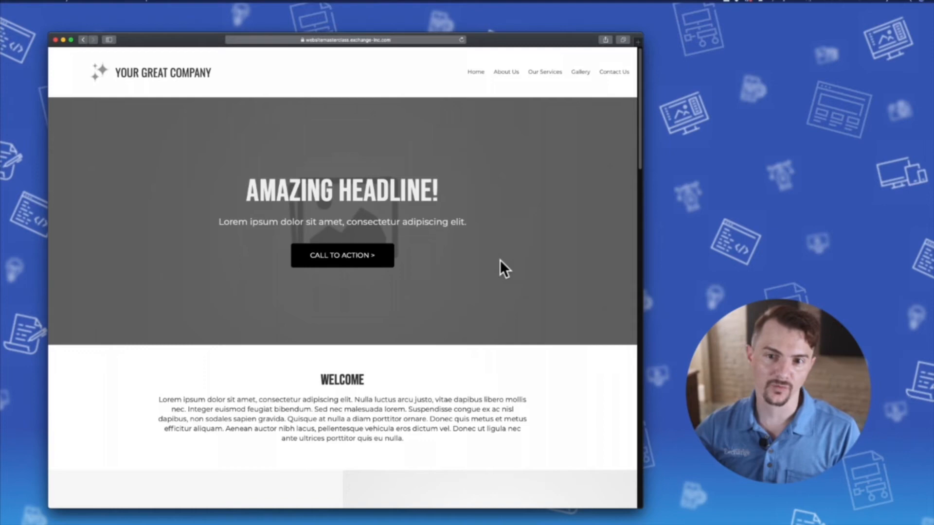
mouse_move(693, 233)
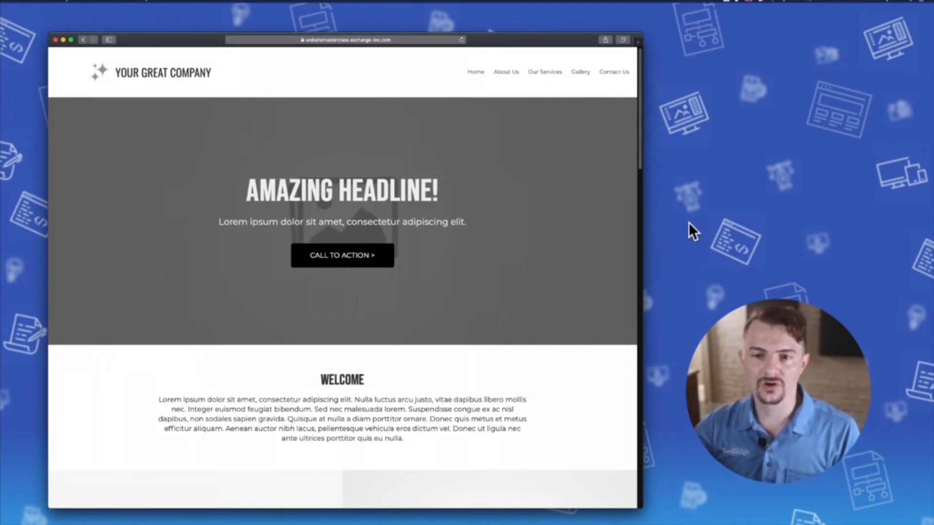
scroll("down", 3)
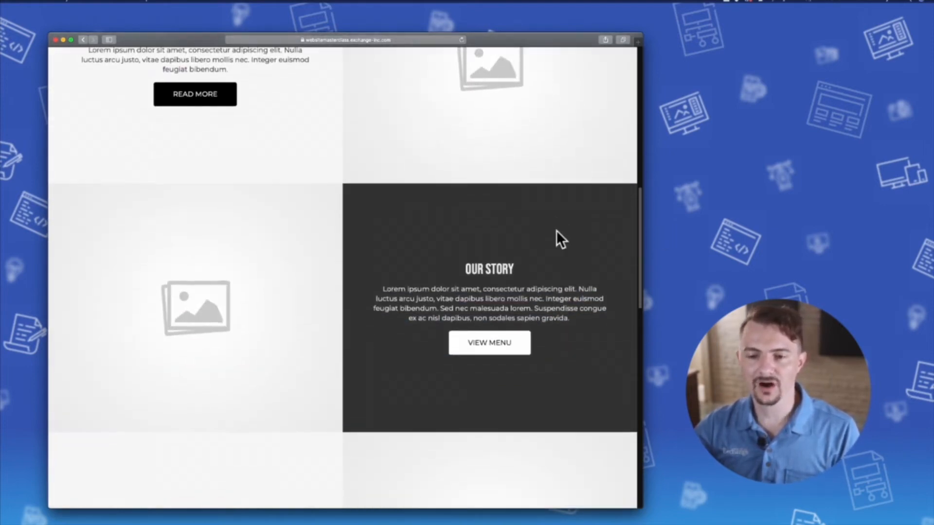
scroll("down", 3)
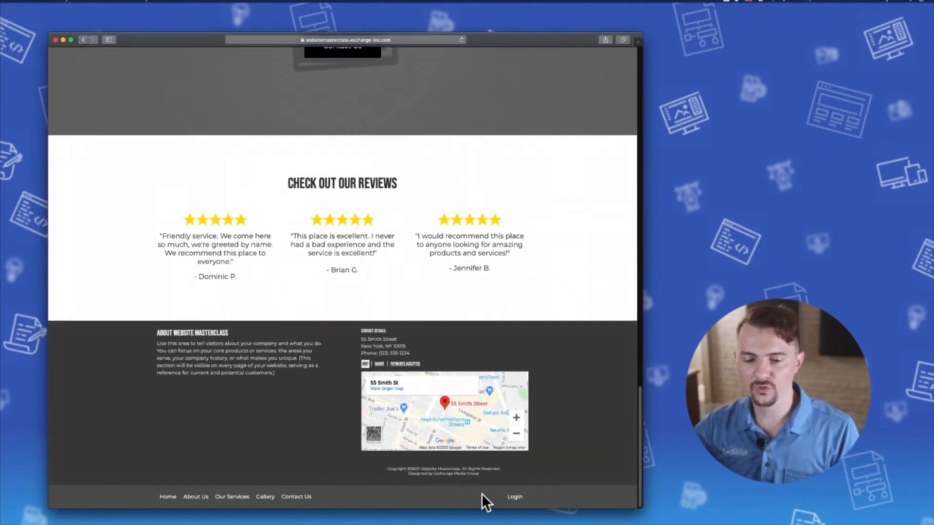
mouse_move(515, 512)
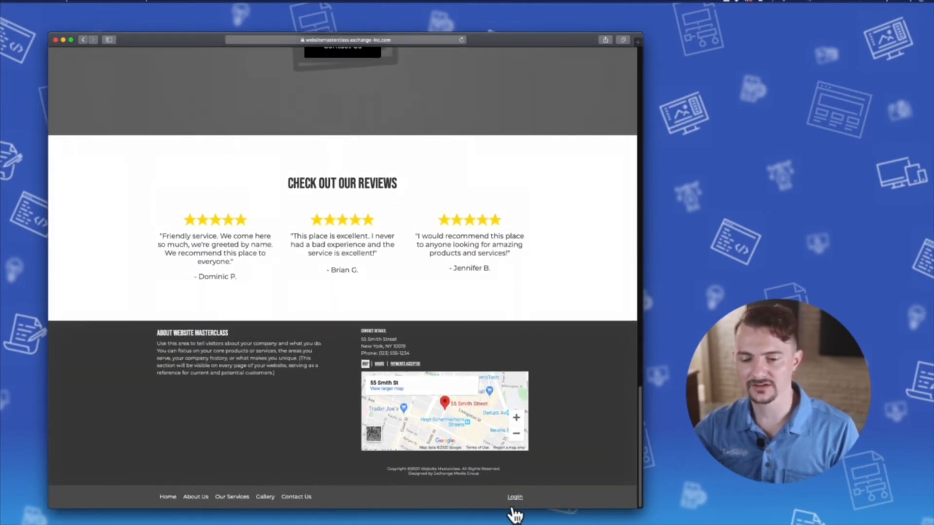
left_click(514, 496)
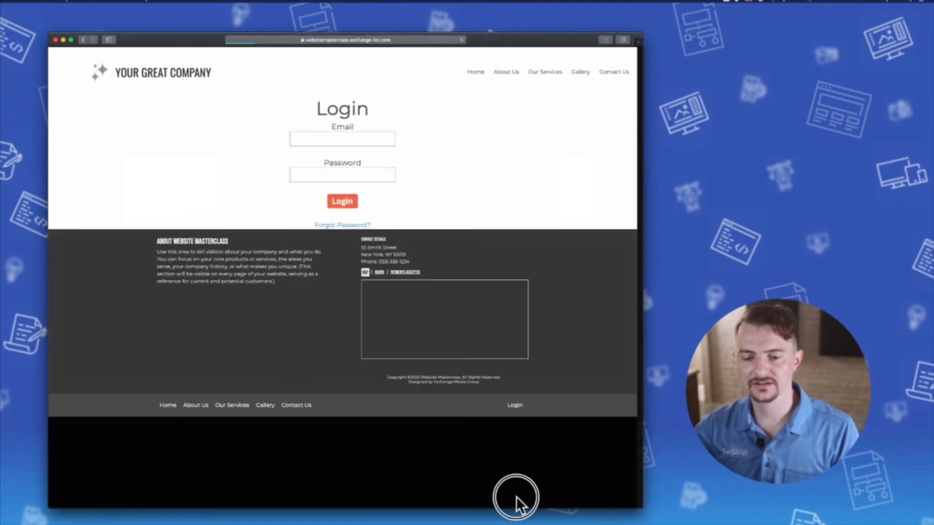
Click into the login Email field, then open the 'Forgot Password?' page
left_click(342, 138)
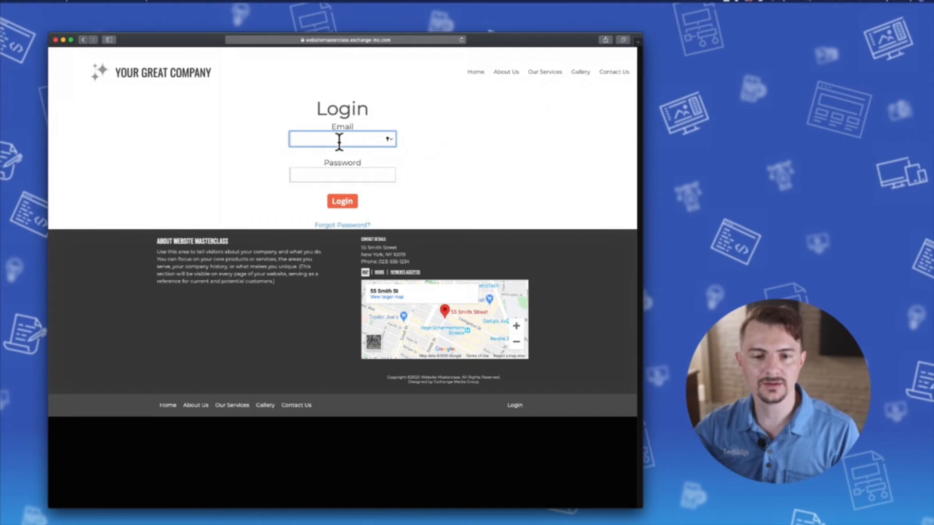
mouse_move(490, 198)
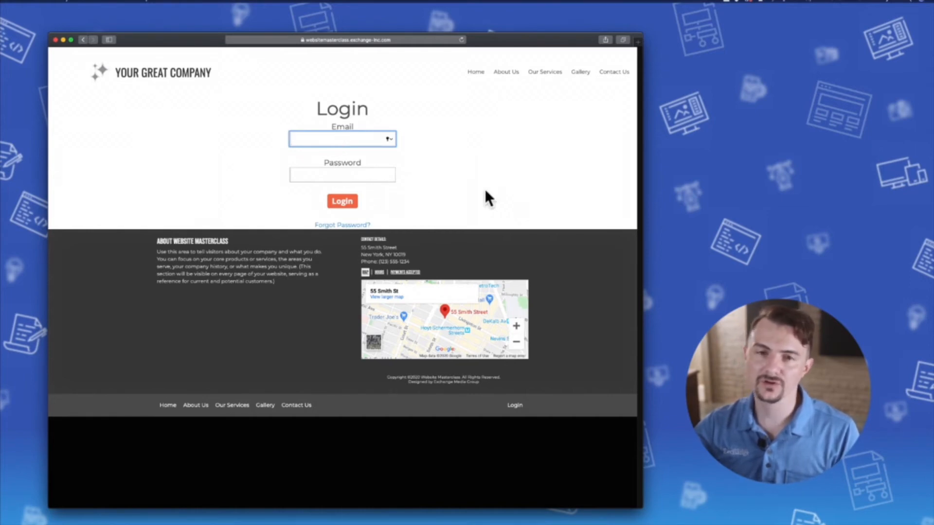
mouse_move(476, 197)
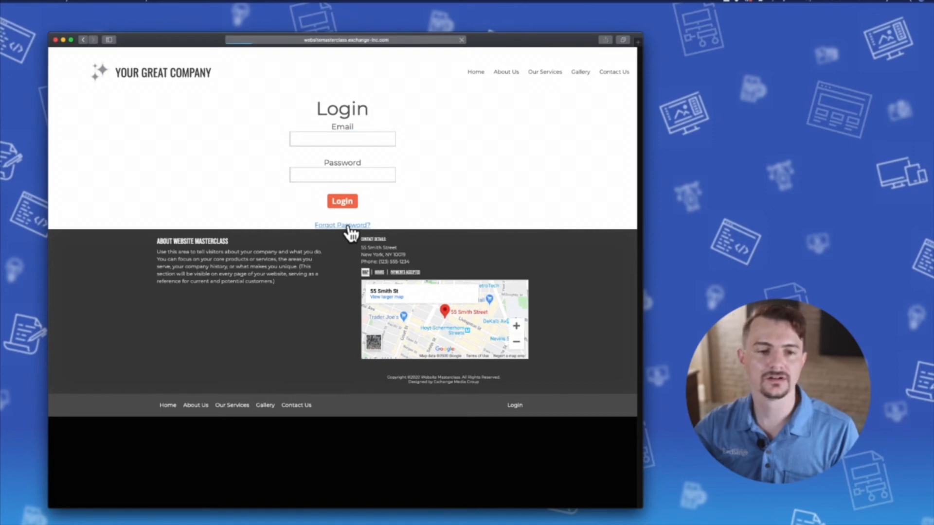
left_click(342, 225)
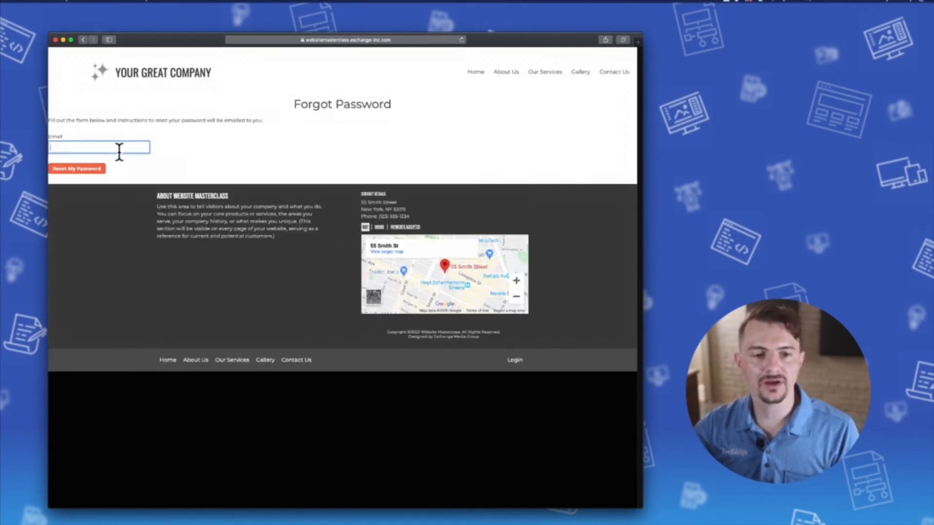
mouse_move(205, 152)
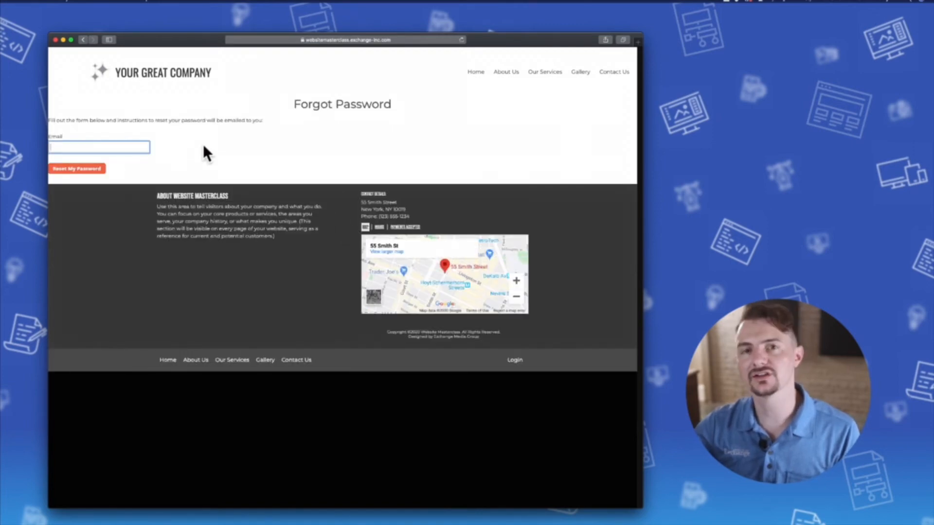
mouse_move(88, 56)
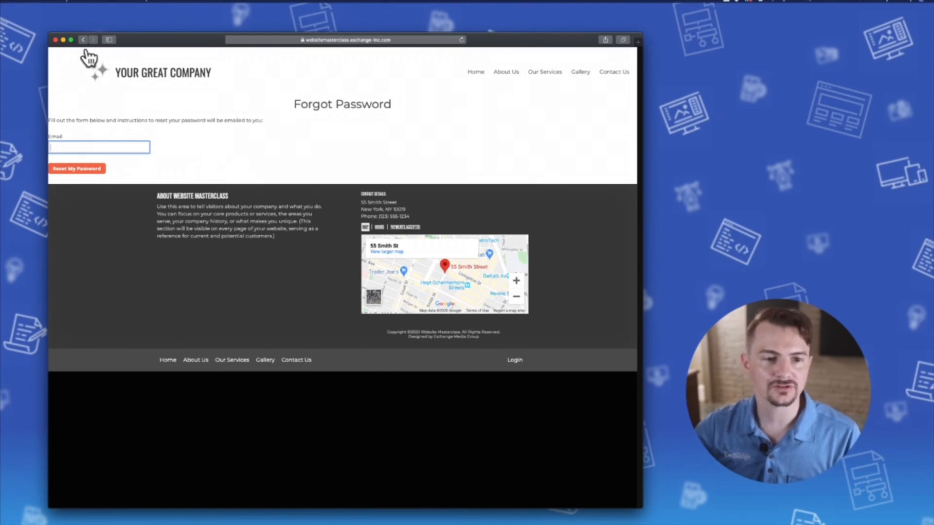
Go back to the Login page and autofill the saved email and password
left_click(82, 39)
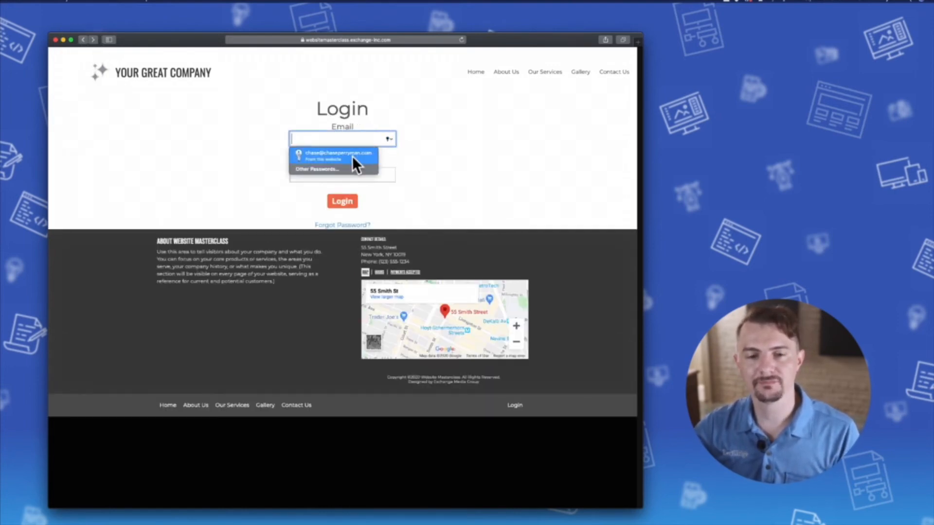
left_click(334, 154)
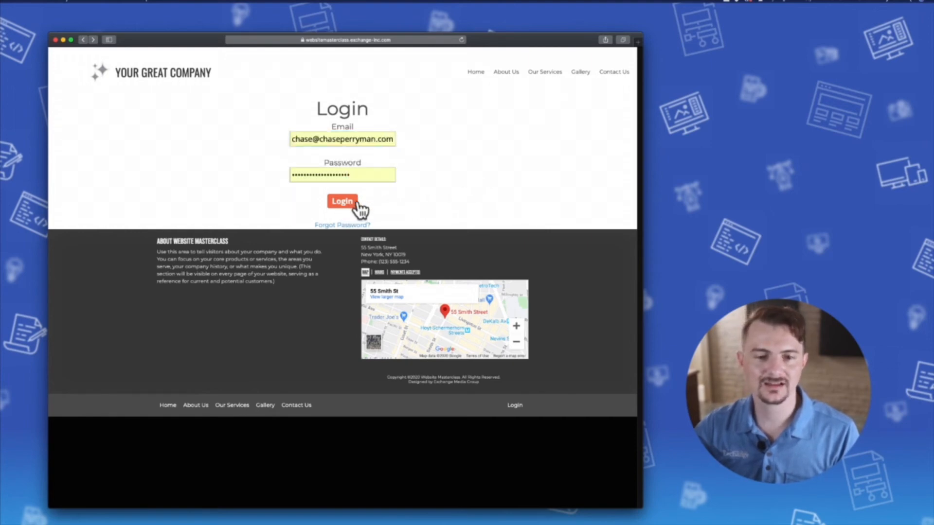
Submit the filled login form with the Login button
left_click(342, 201)
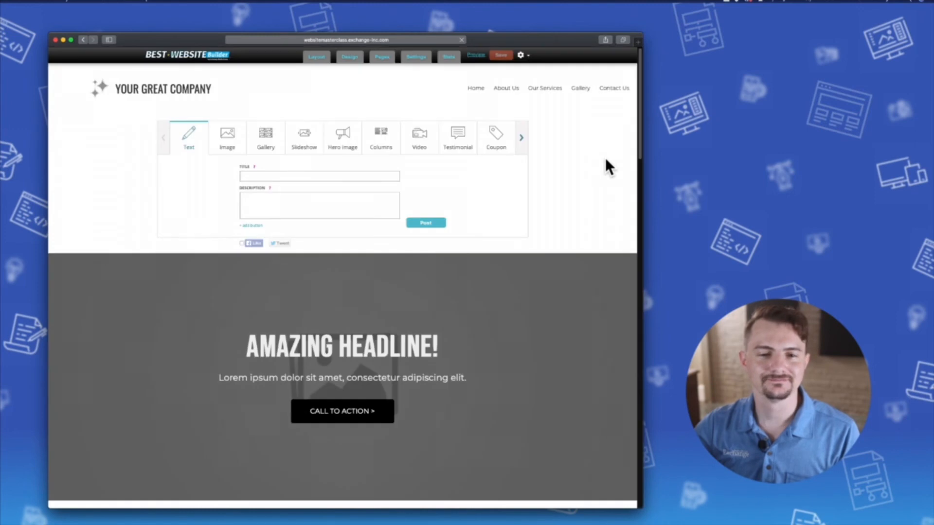
mouse_move(586, 164)
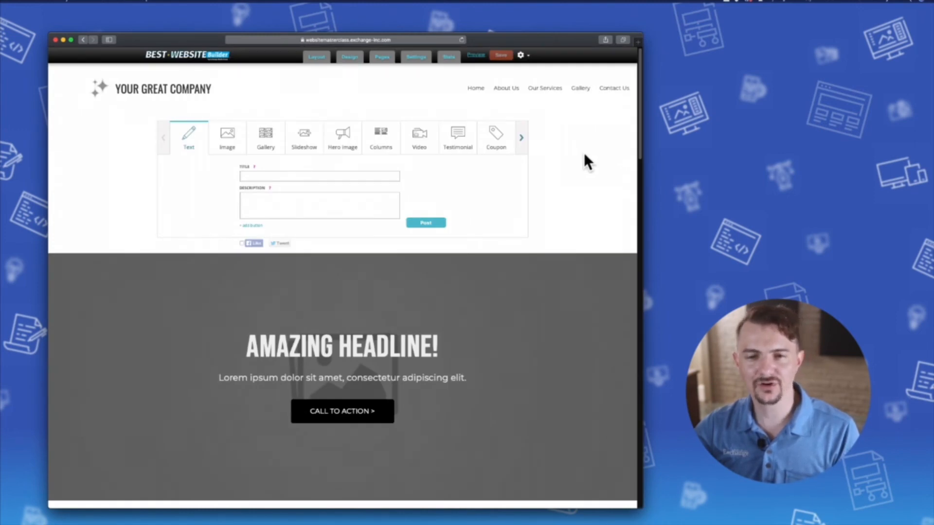
mouse_move(210, 83)
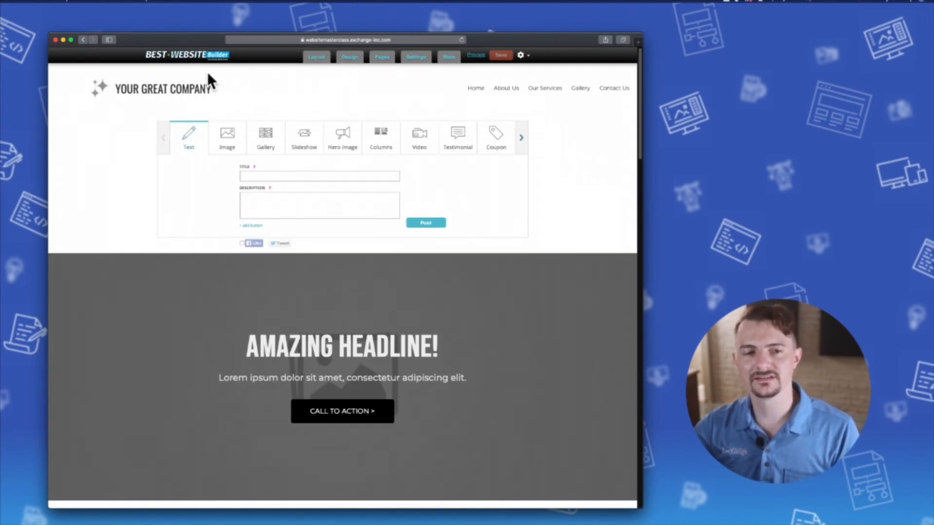
mouse_move(239, 125)
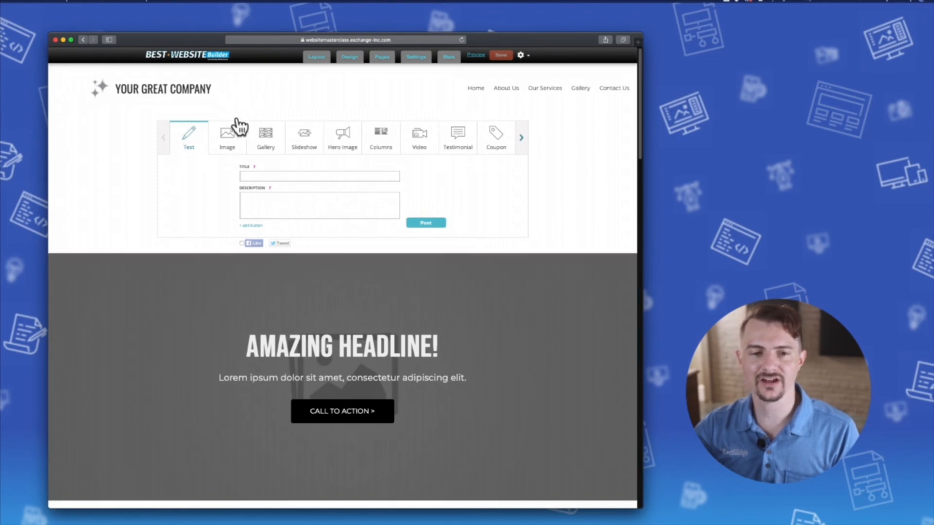
mouse_move(181, 59)
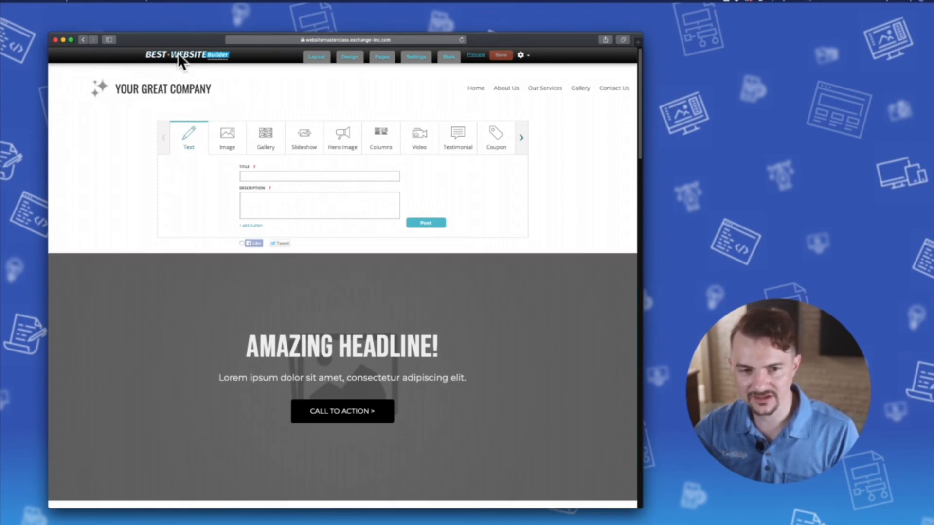
mouse_move(559, 59)
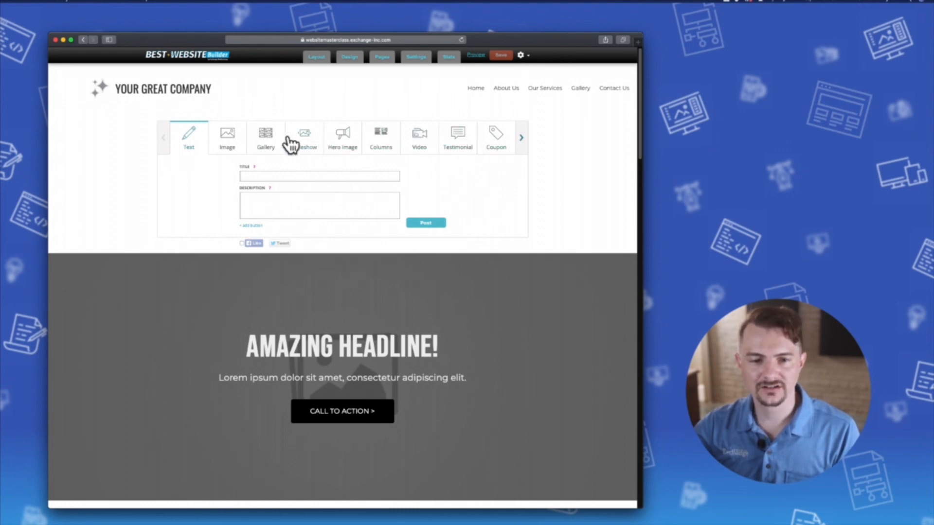
mouse_move(557, 219)
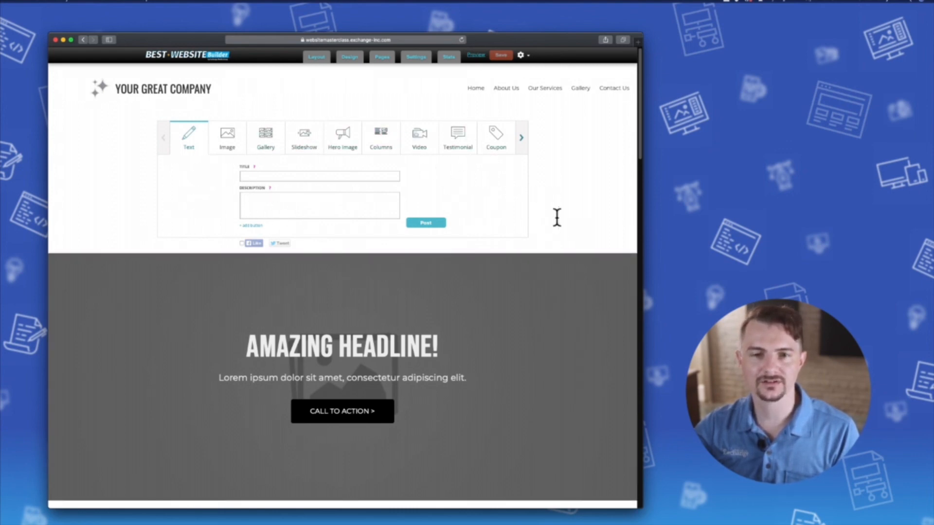
mouse_move(560, 223)
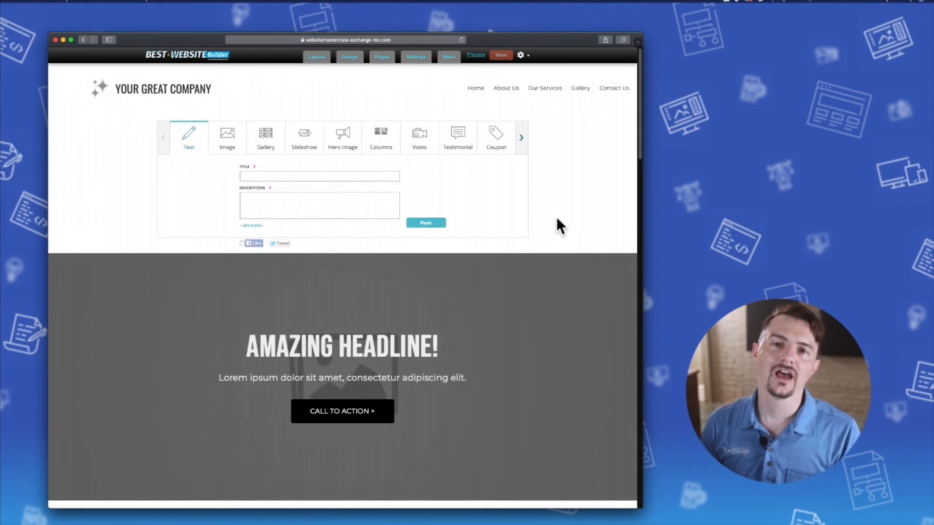